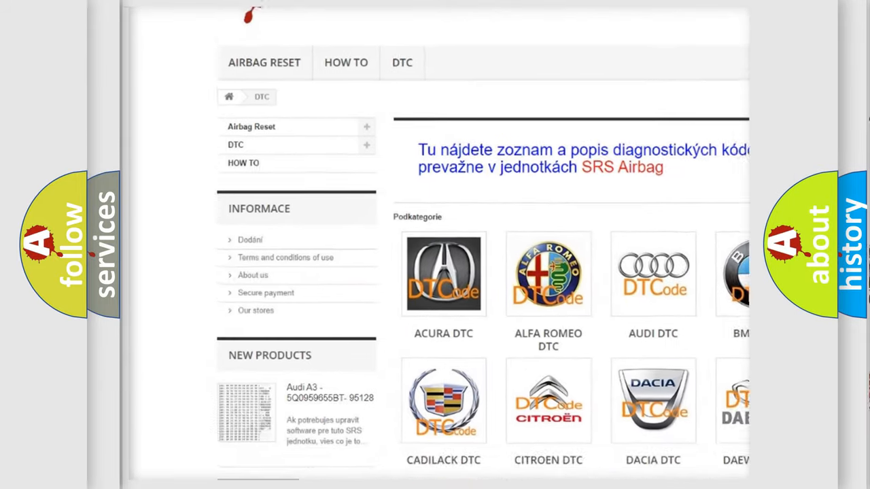
scroll(down, 3)
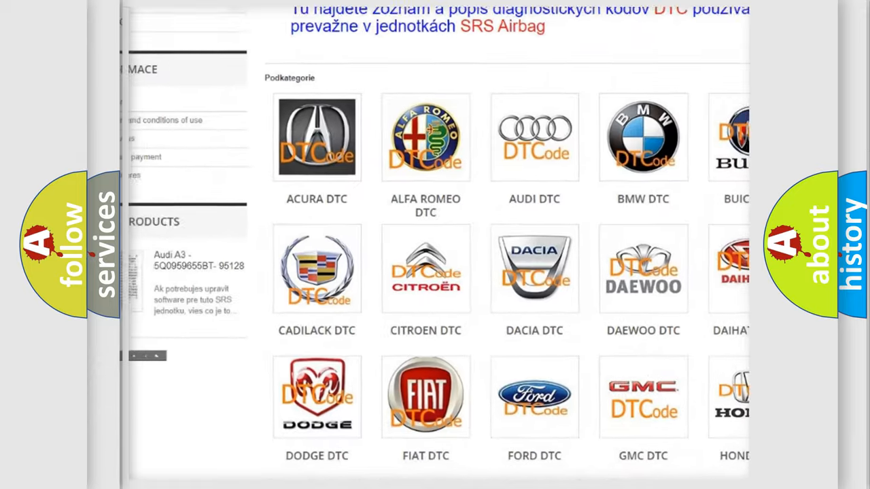